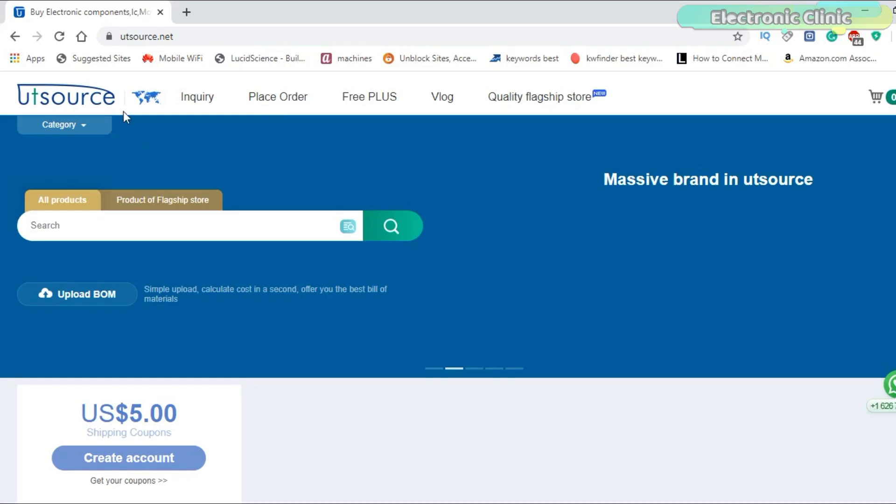
mouse_move(83, 105)
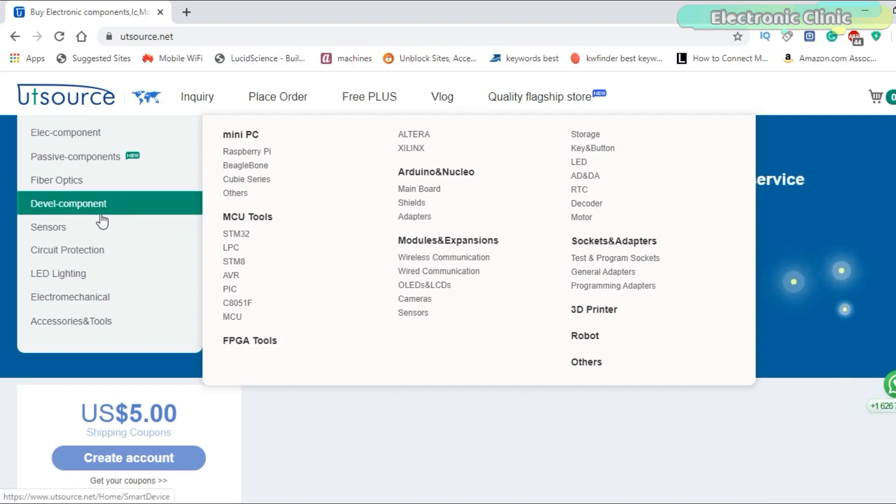
mouse_move(67, 251)
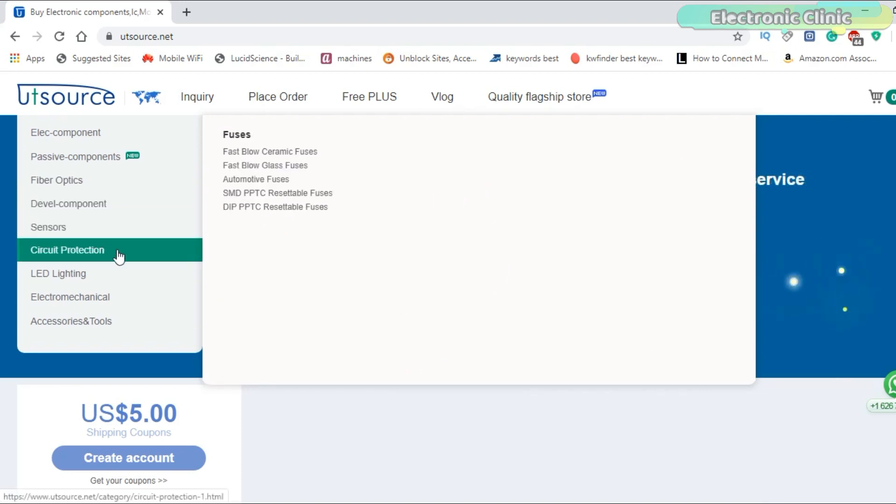
mouse_move(70, 297)
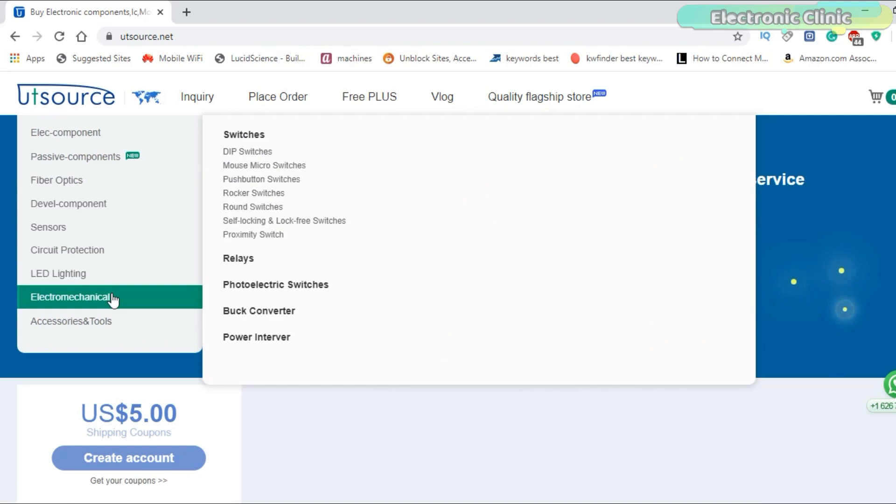
mouse_move(71, 320)
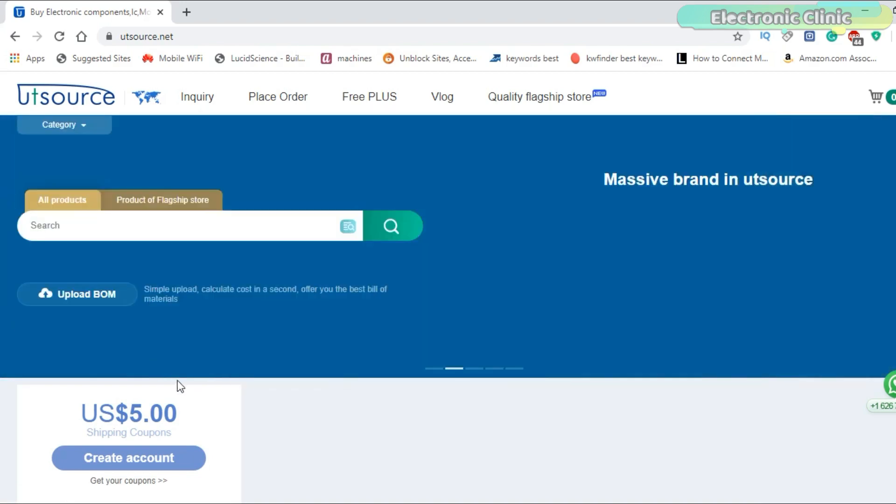
Review the setup() lines where I2C starts on GPIO 2 and 0 (D4/D3) and the LCD initialises
scroll("down", 3)
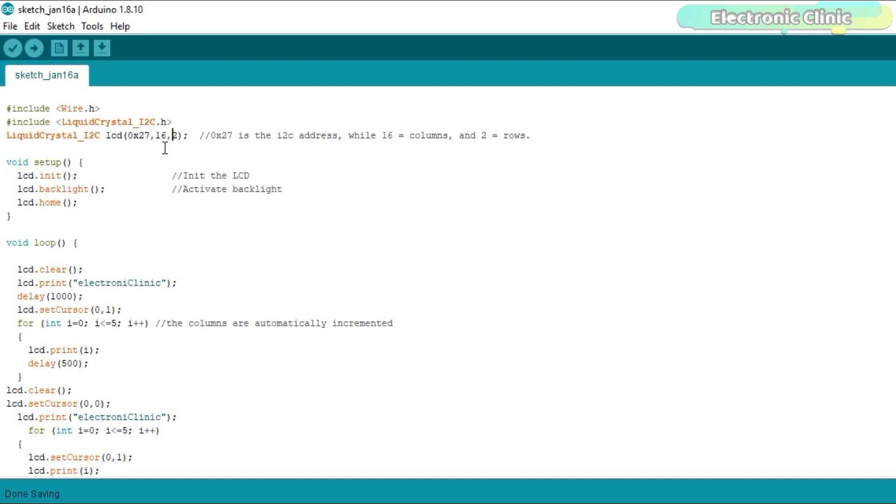
double_click(174, 135)
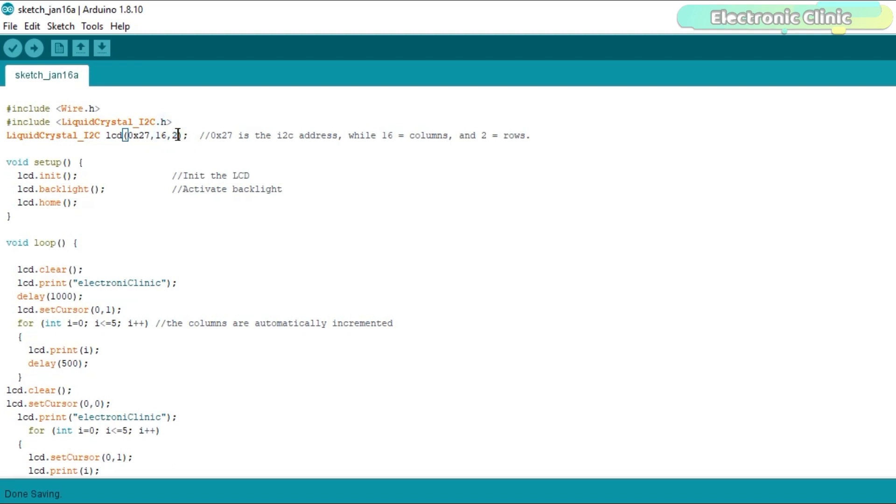
mouse_move(50, 167)
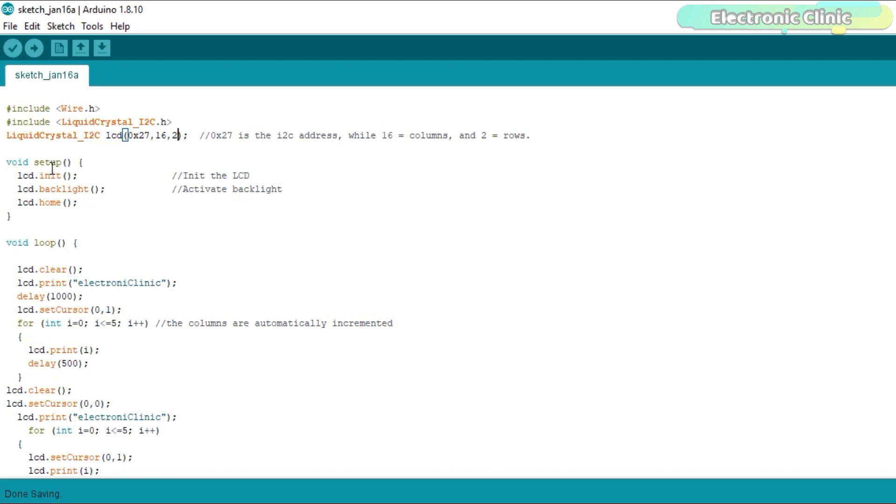
triple_click(43, 175)
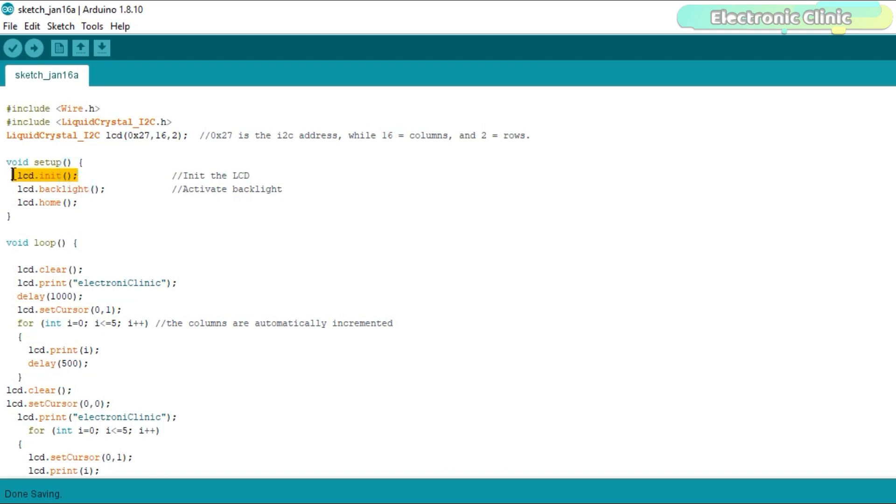
mouse_move(117, 188)
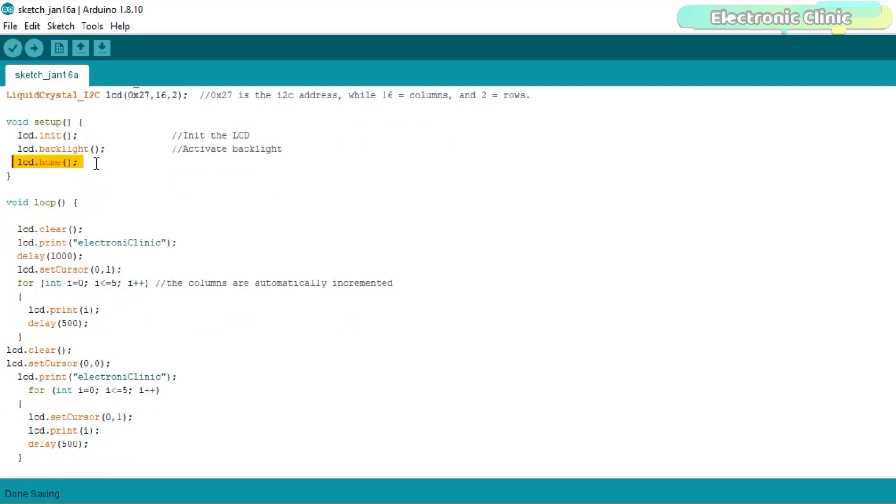
left_click(83, 162)
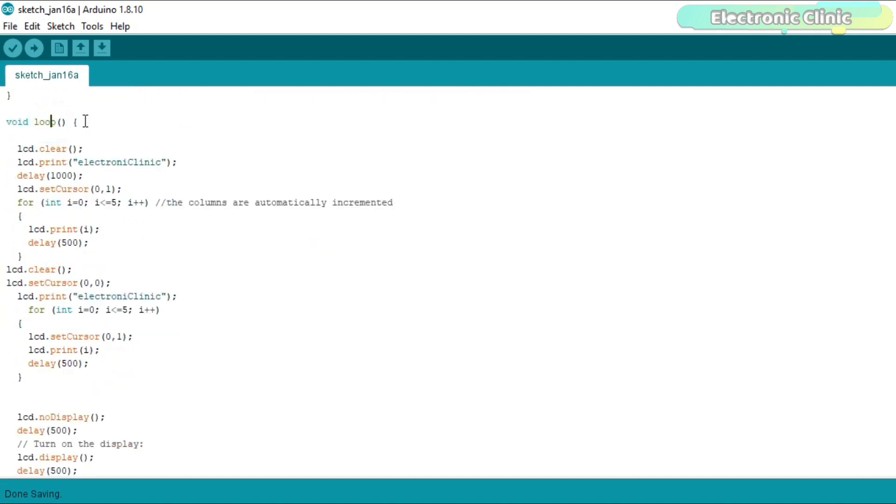
double_click(52, 149)
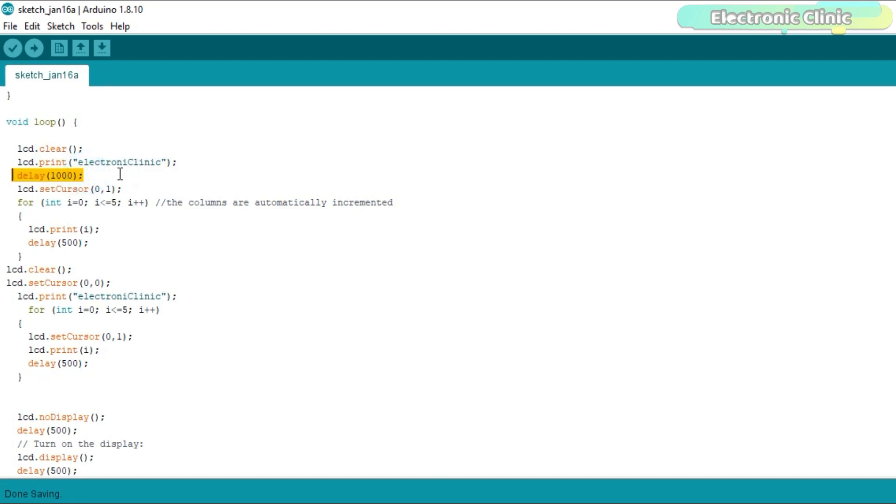
mouse_move(51, 191)
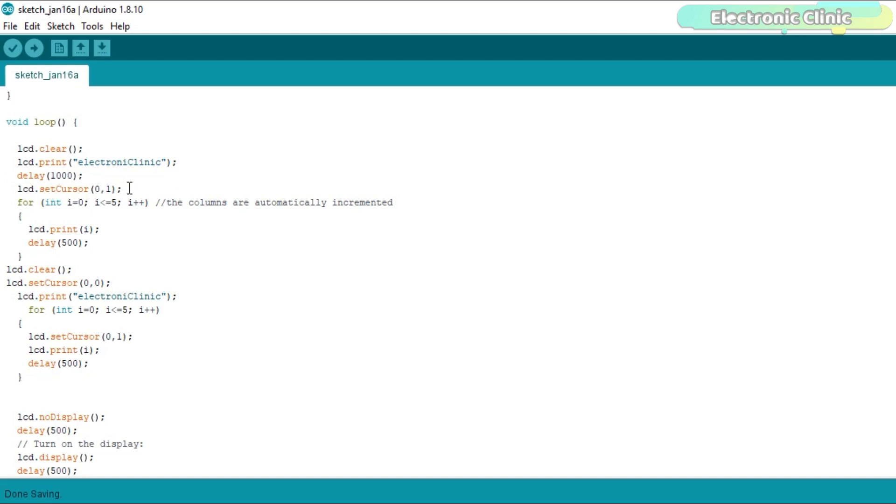
mouse_move(88, 193)
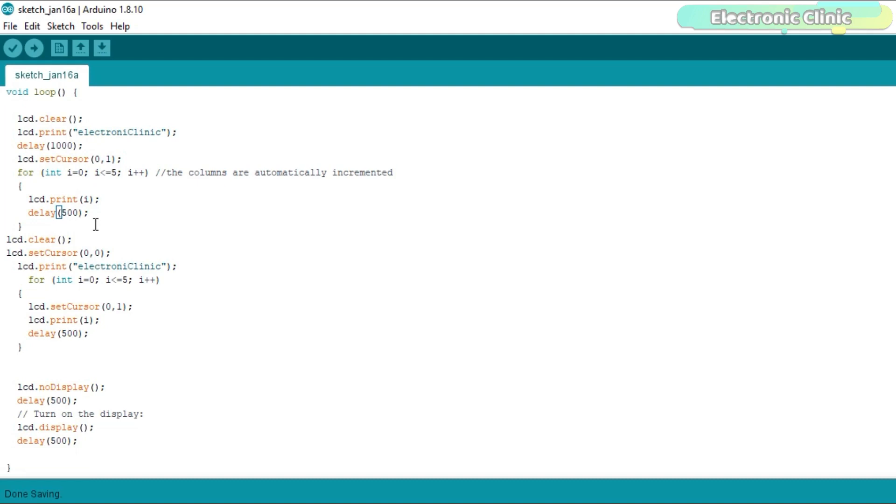
mouse_move(87, 236)
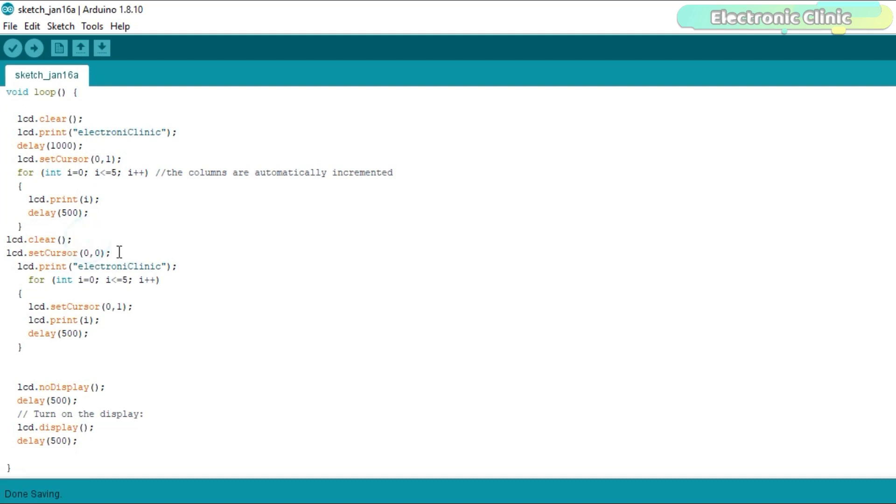
Point out the 'electroniClinic' print and setCursor(0,1) lines, then scroll through loop()'s counting blocks
triple_click(57, 253)
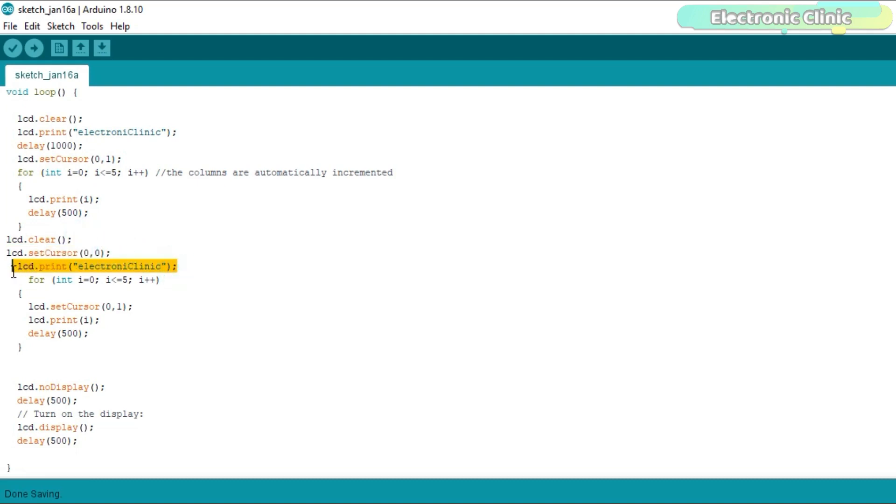
left_click(87, 296)
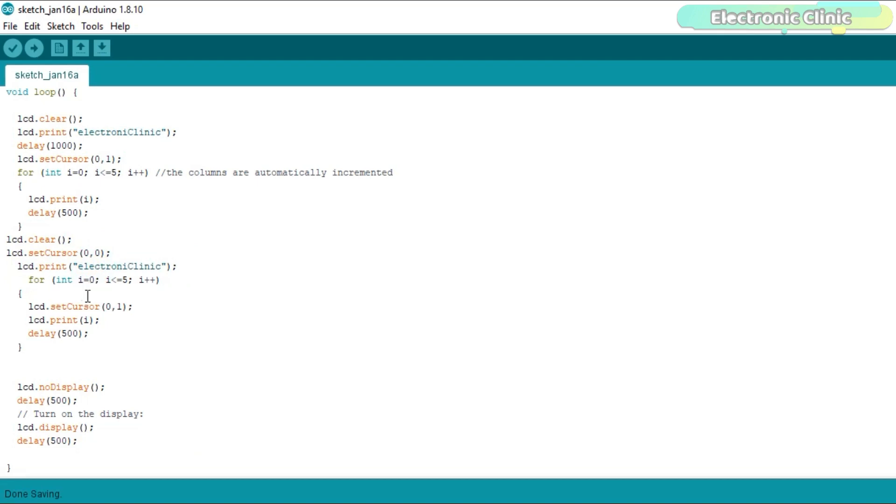
triple_click(75, 306)
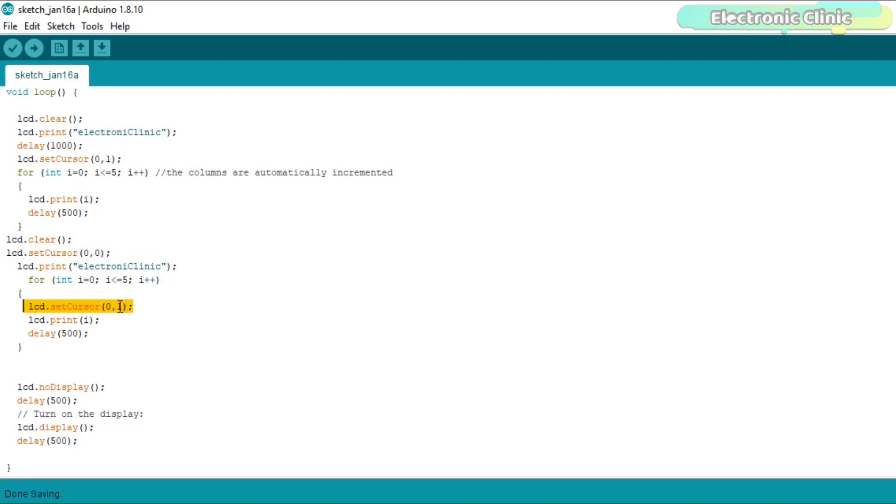
left_click(118, 307)
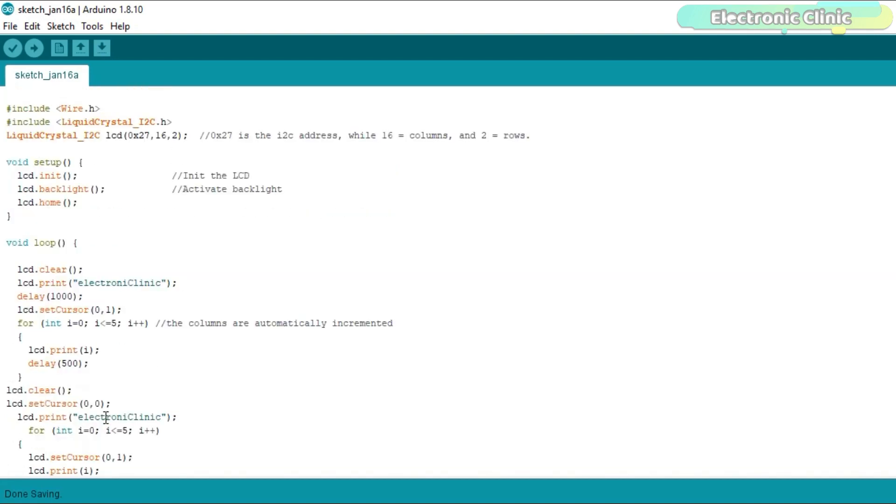
mouse_move(343, 201)
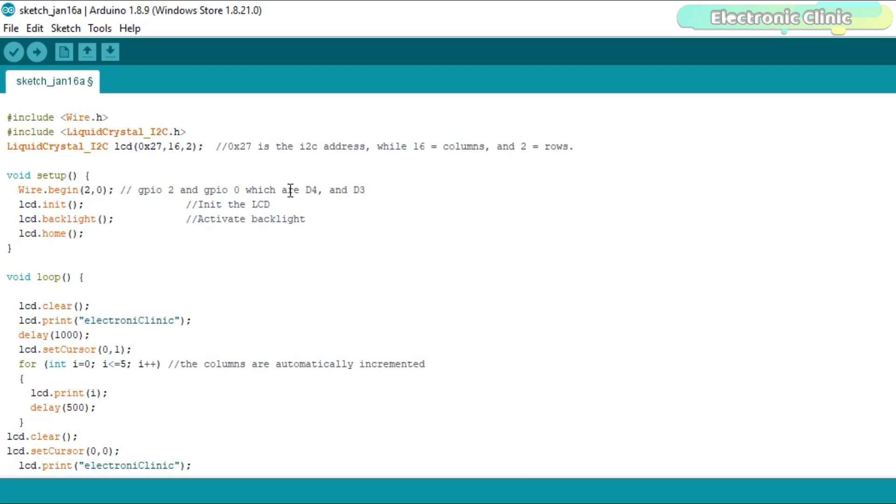
mouse_move(320, 190)
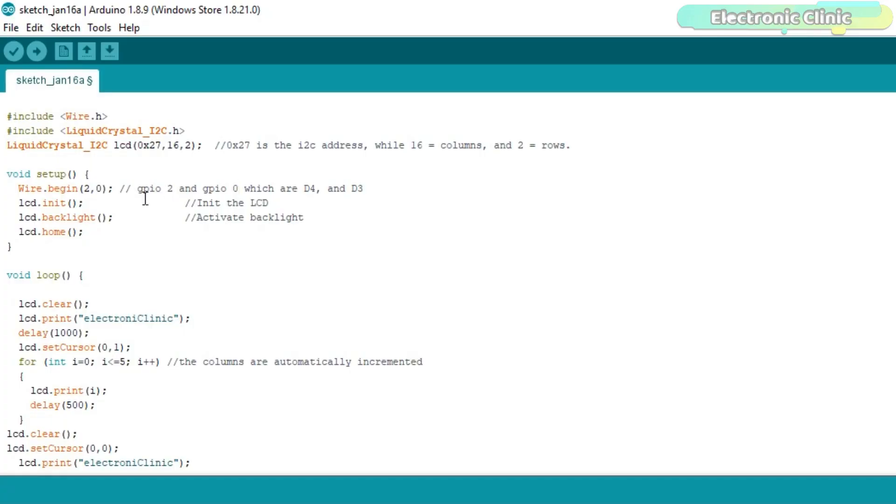
scroll("down", 3)
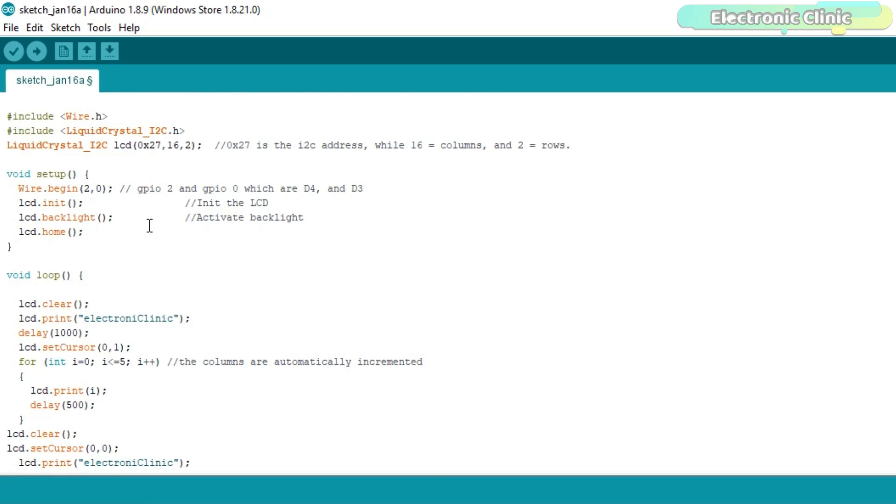
scroll("down", 3)
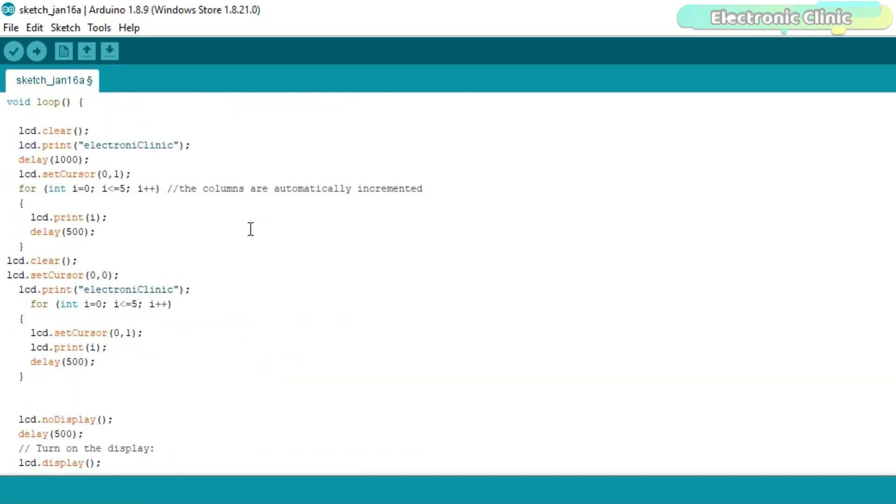